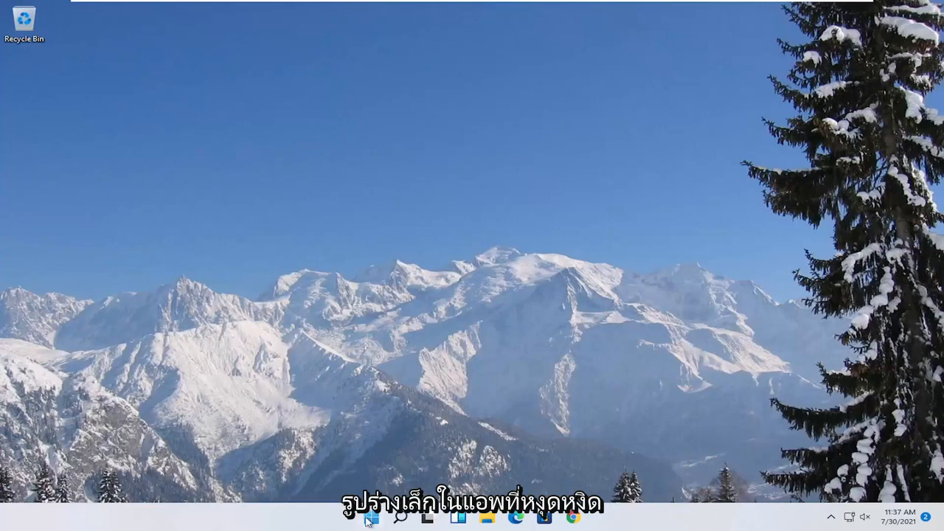
Launch the DirectX Diagnostic Tool by searching dxdiag from Start.
click(372, 517)
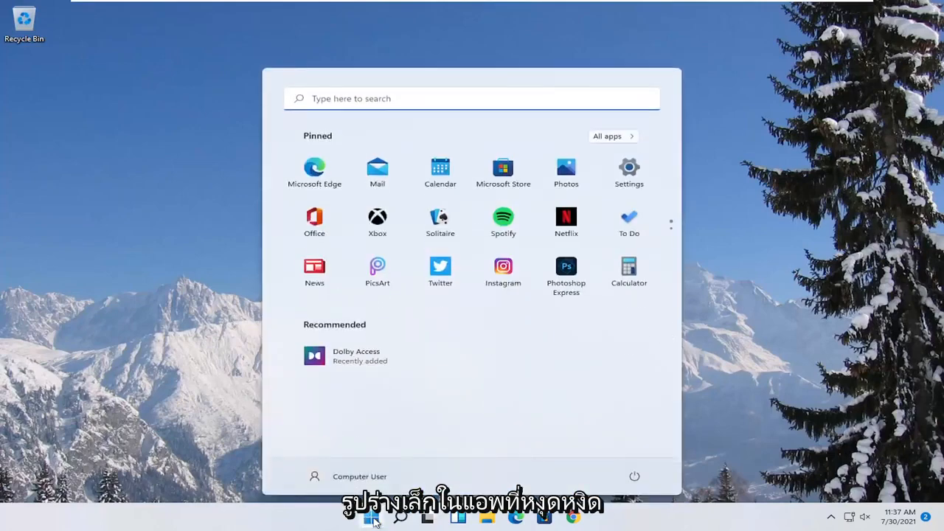
text(dxdi)
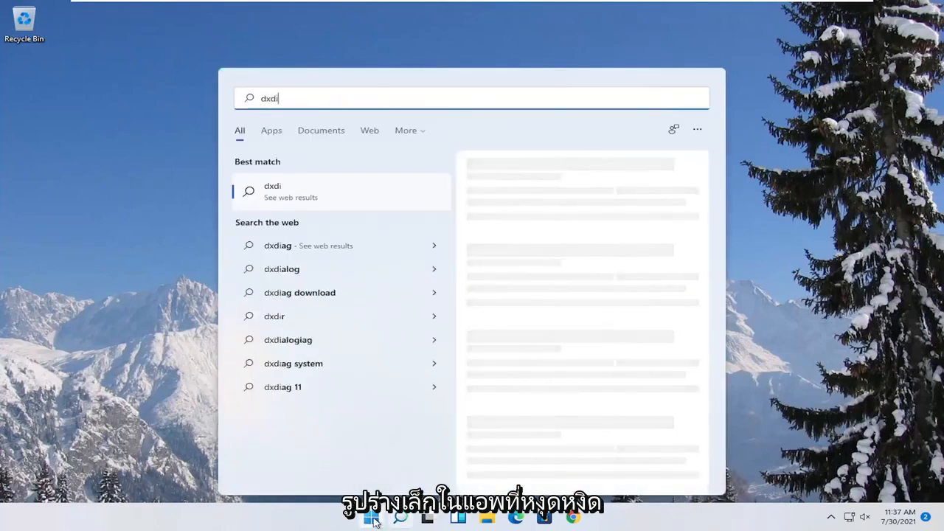
text(ag)
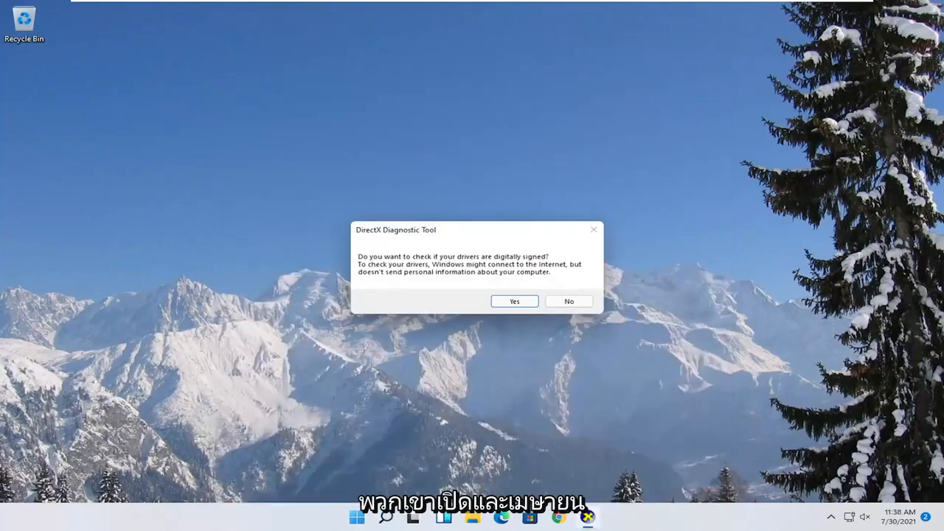
Agree to the driver signature check and view the VMware SVGA 3D display adapter details.
click(570, 301)
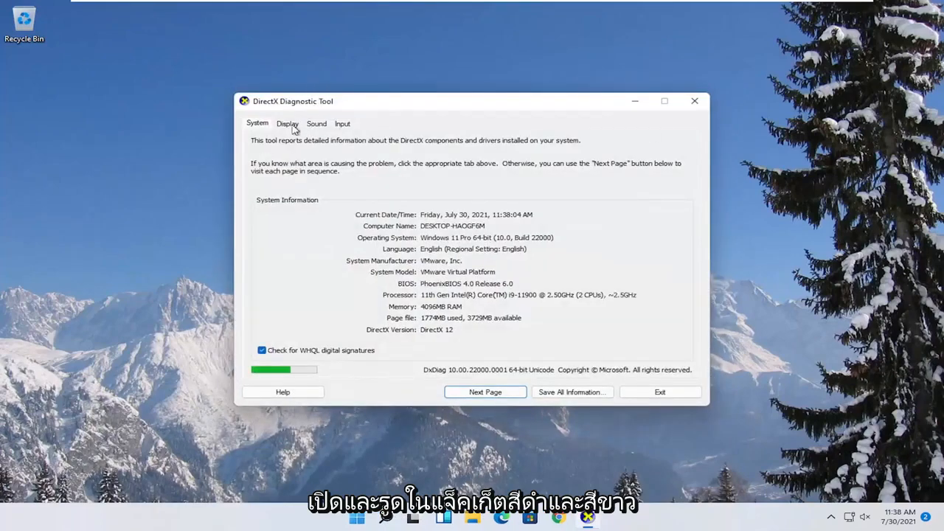
click(286, 124)
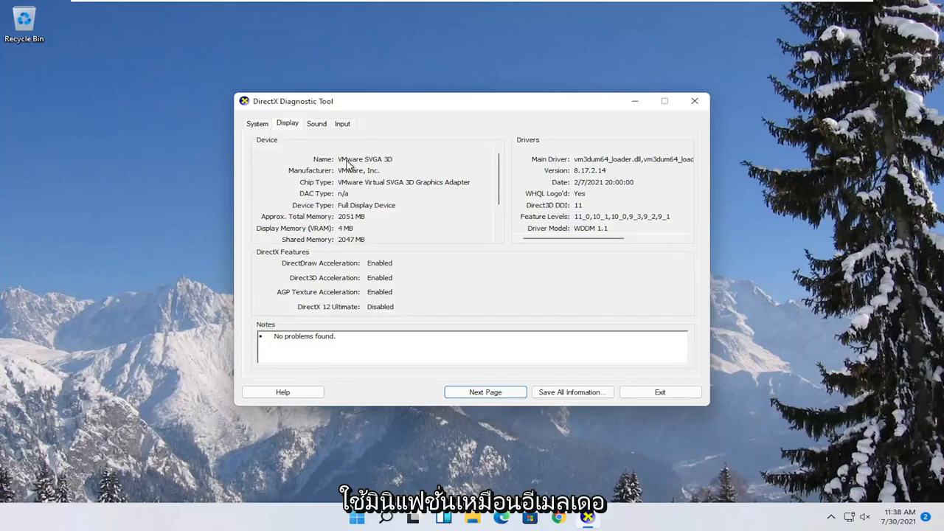
mouse_move(590, 193)
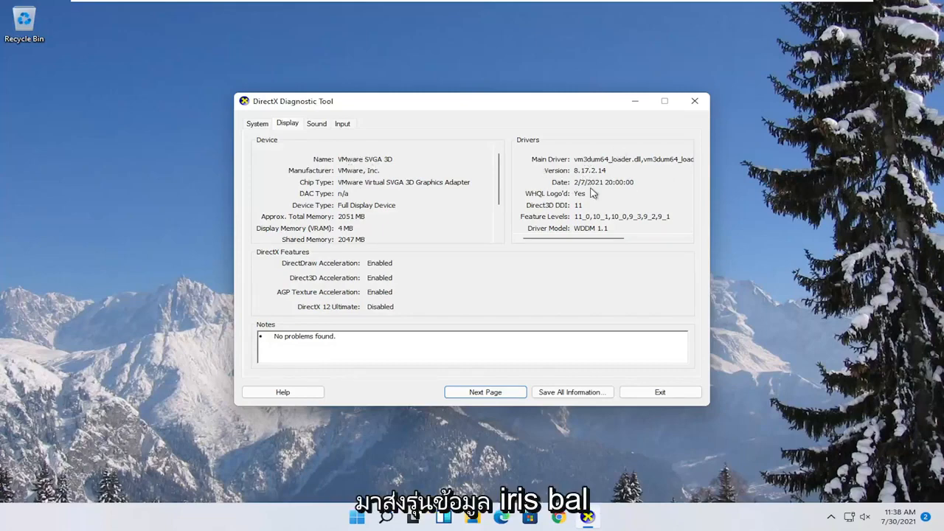
mouse_move(372, 263)
text(ad)
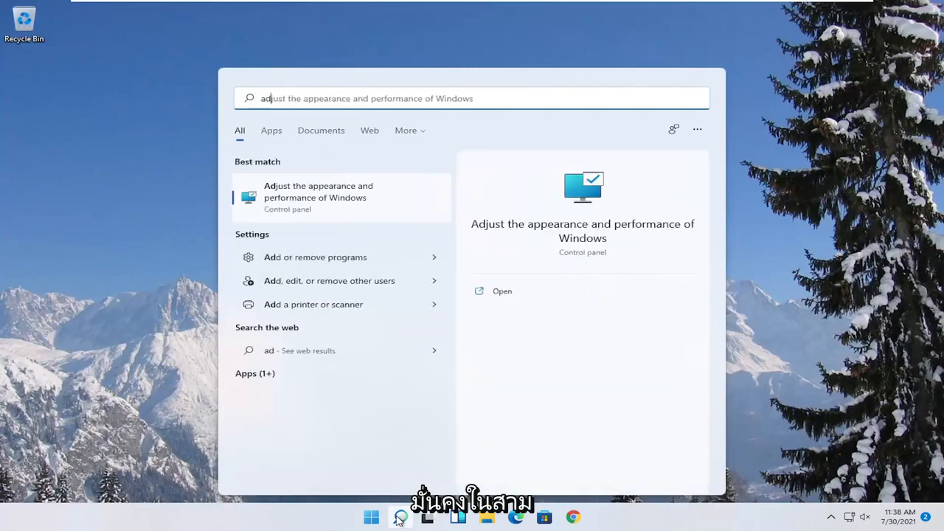
Reach the Performance Options Visual Effects settings via search and choose a visual effects option.
text(just)
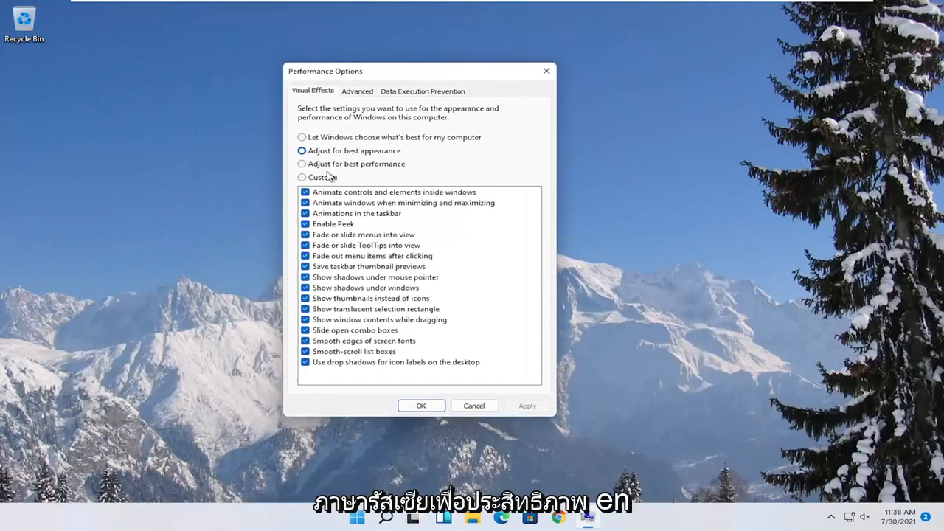
click(301, 164)
text(game mode)
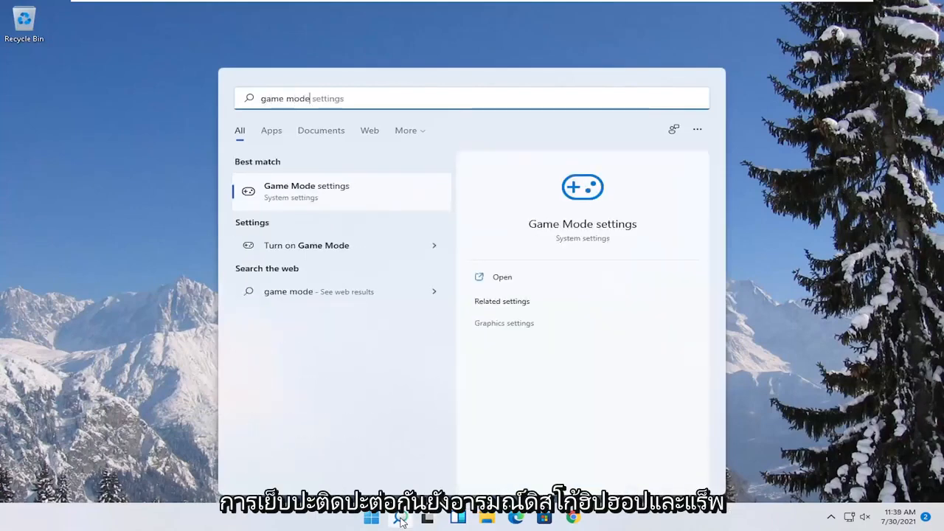
mouse_move(295, 195)
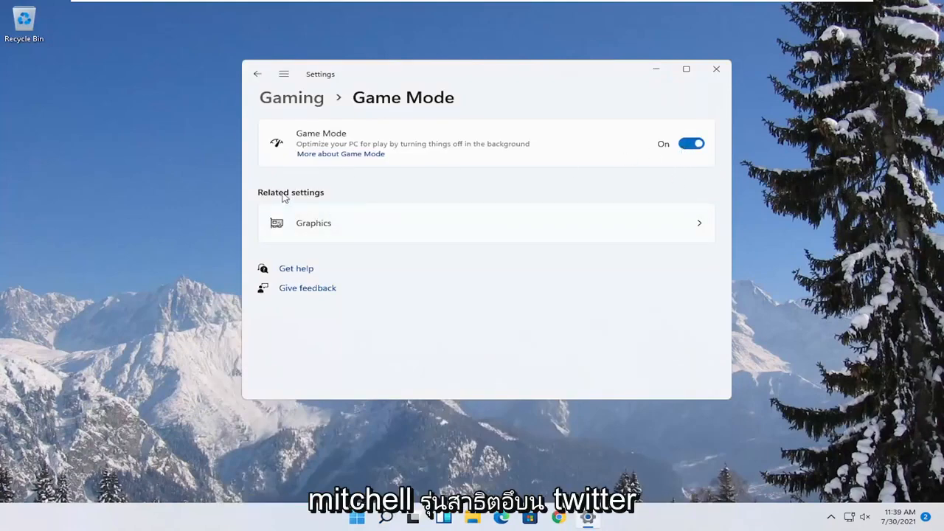
Review the Graphics page app list from Game Mode's related settings.
click(487, 223)
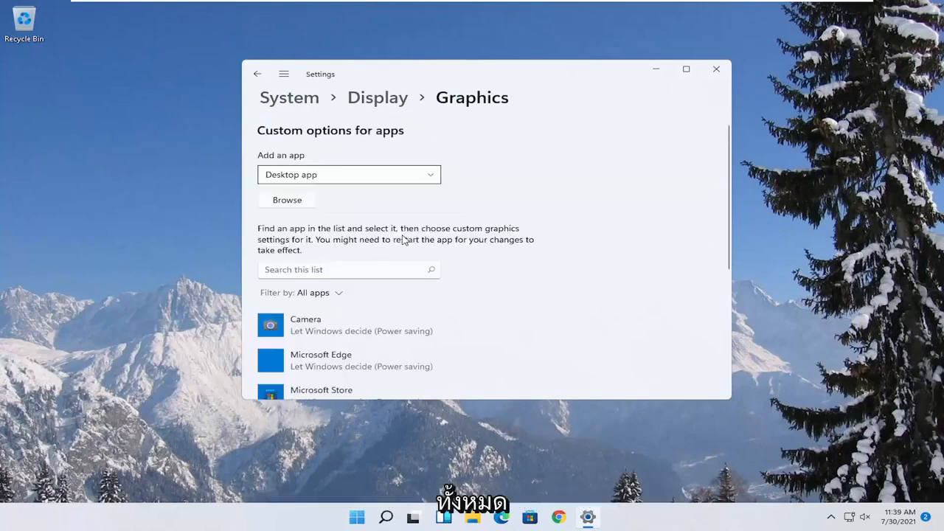
scroll(down, 3)
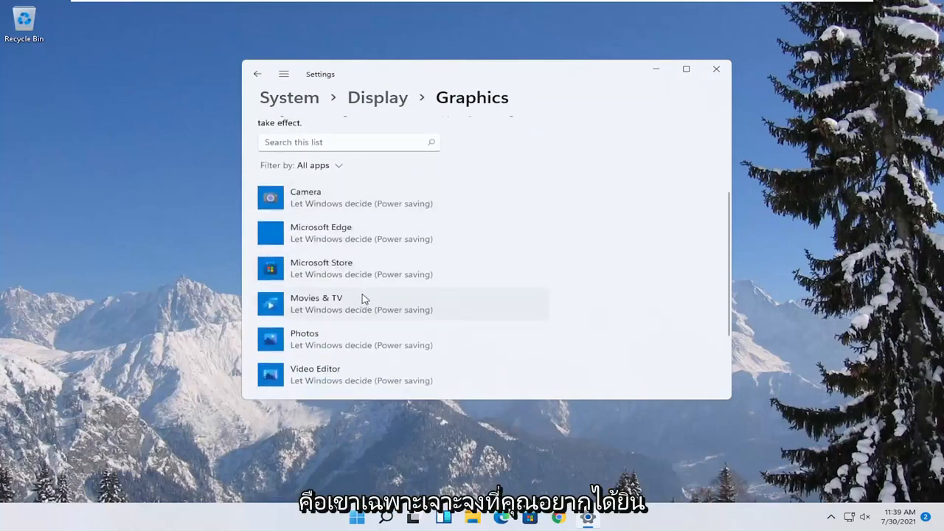
mouse_move(354, 272)
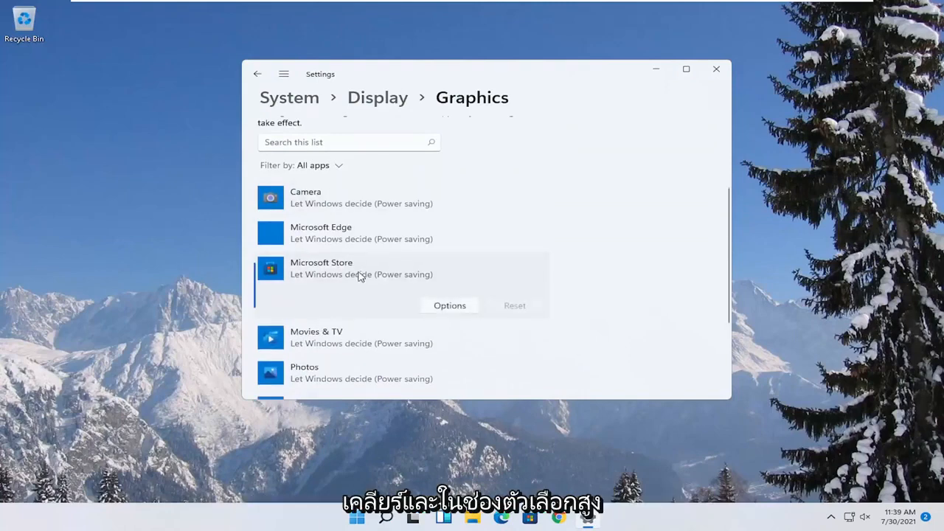
Set Microsoft Store's graphics preference to High performance and save it, leaving it unchanged on a second look.
click(448, 305)
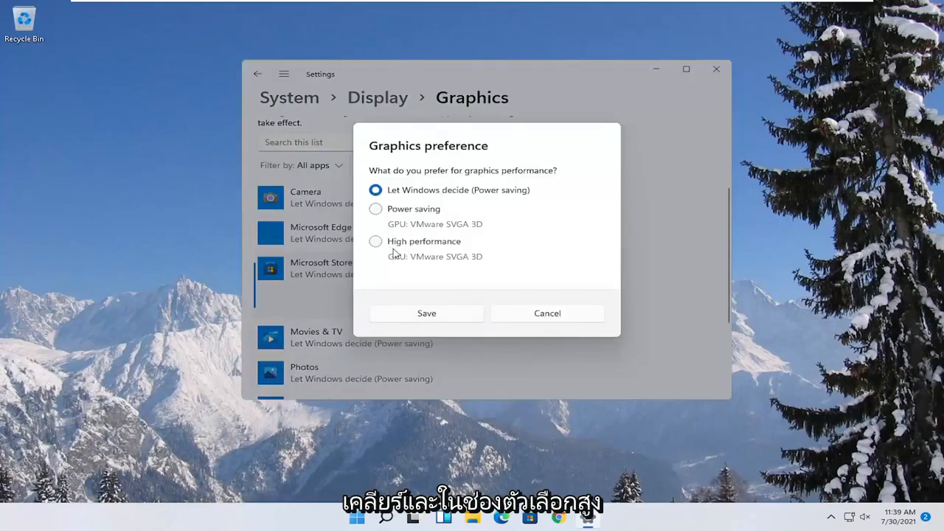
click(374, 242)
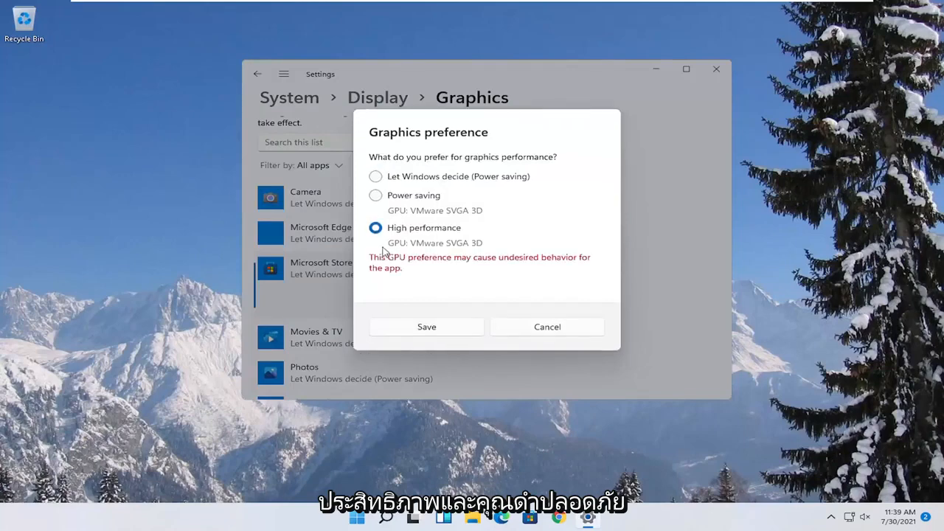
click(426, 328)
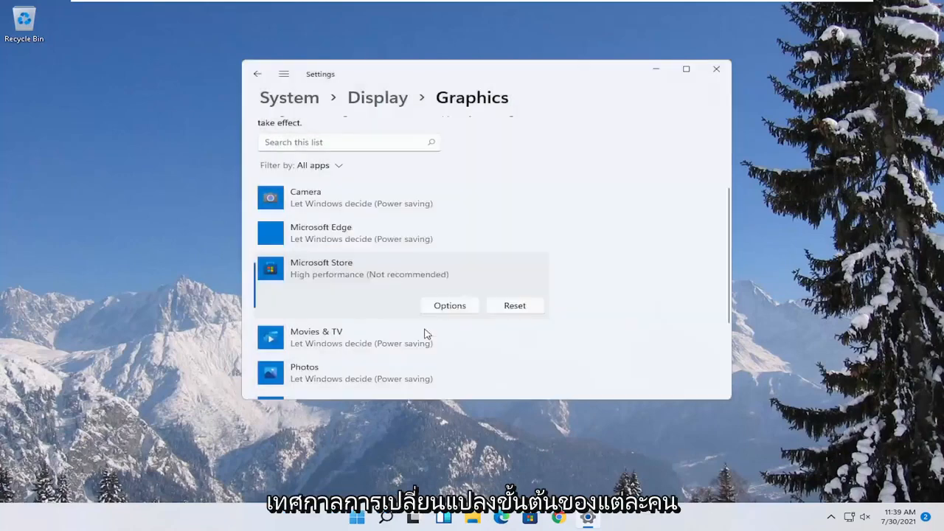
mouse_move(434, 295)
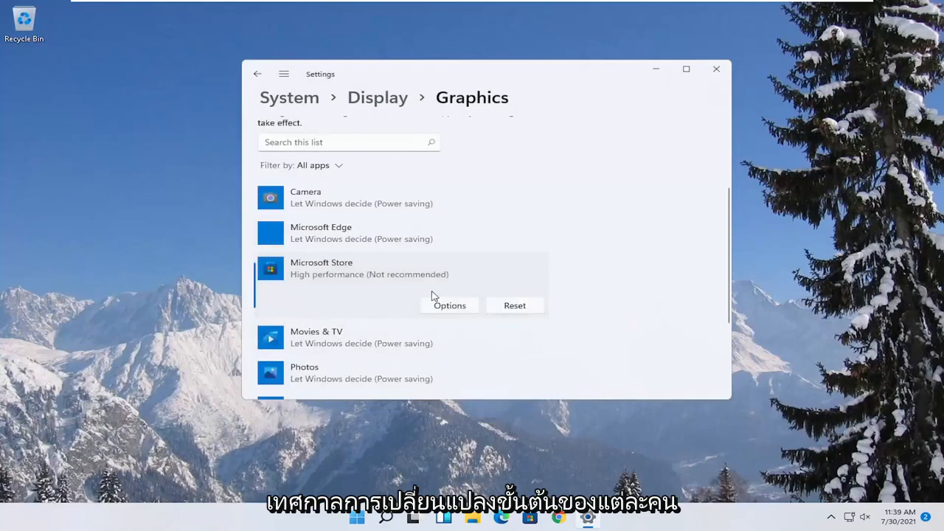
click(449, 305)
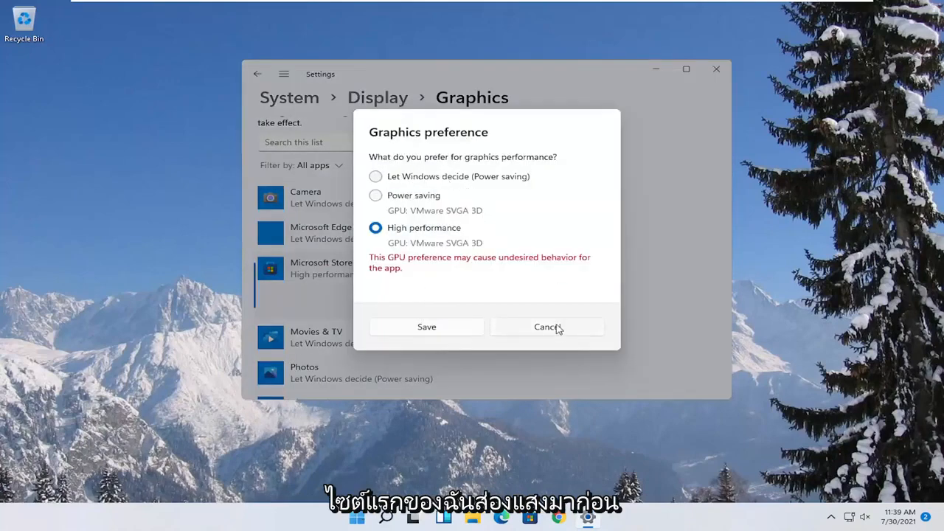
click(547, 328)
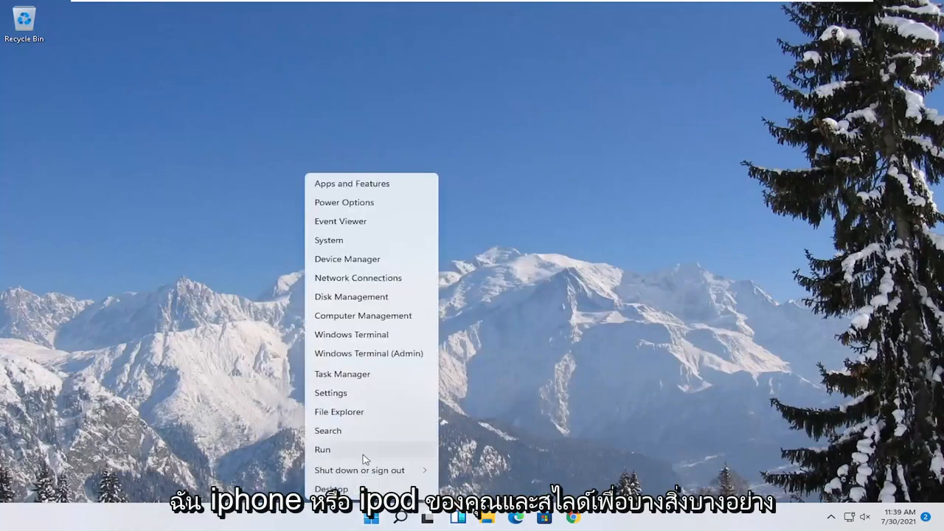
mouse_move(343, 375)
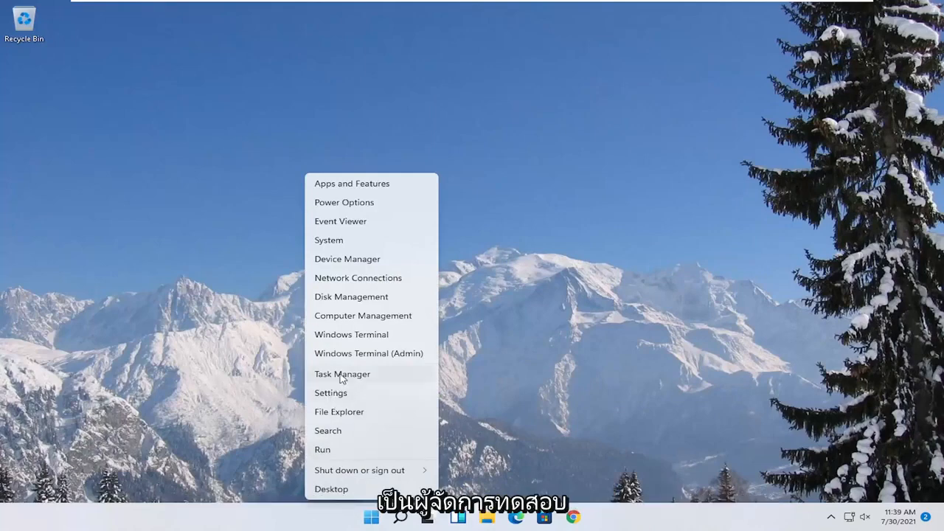
Review the startup apps list in Task Manager's Startup view.
click(342, 375)
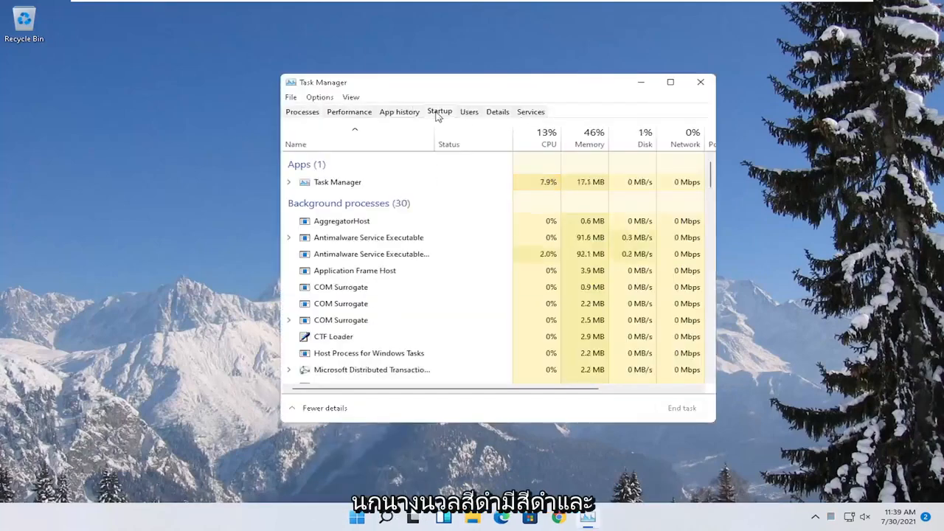
click(439, 112)
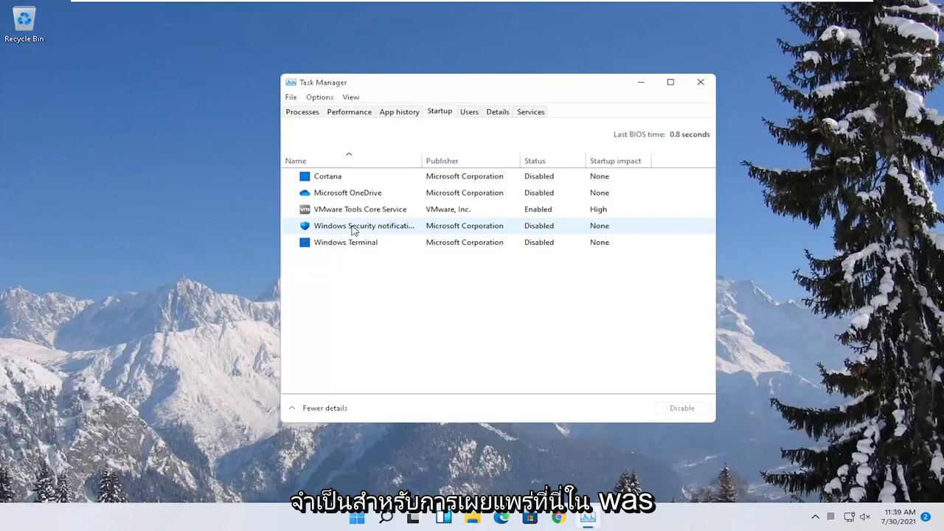
mouse_move(366, 273)
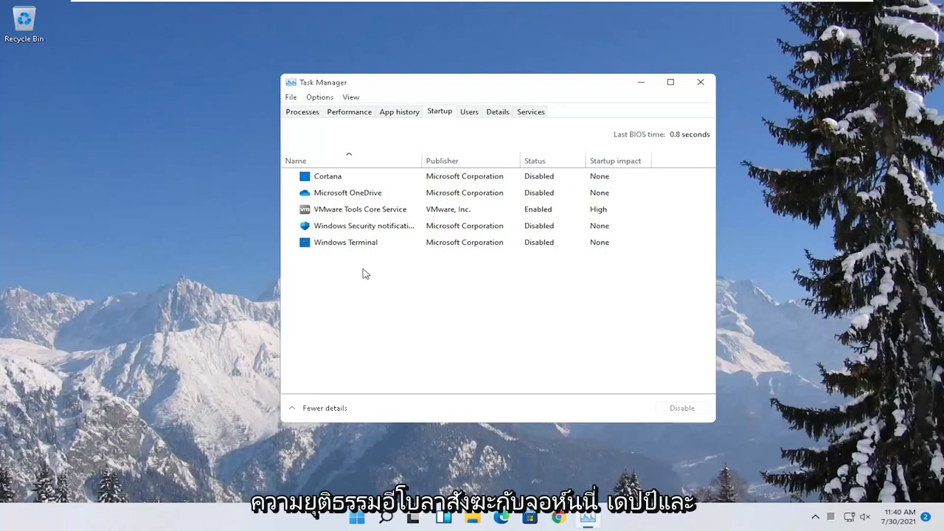
mouse_move(685, 112)
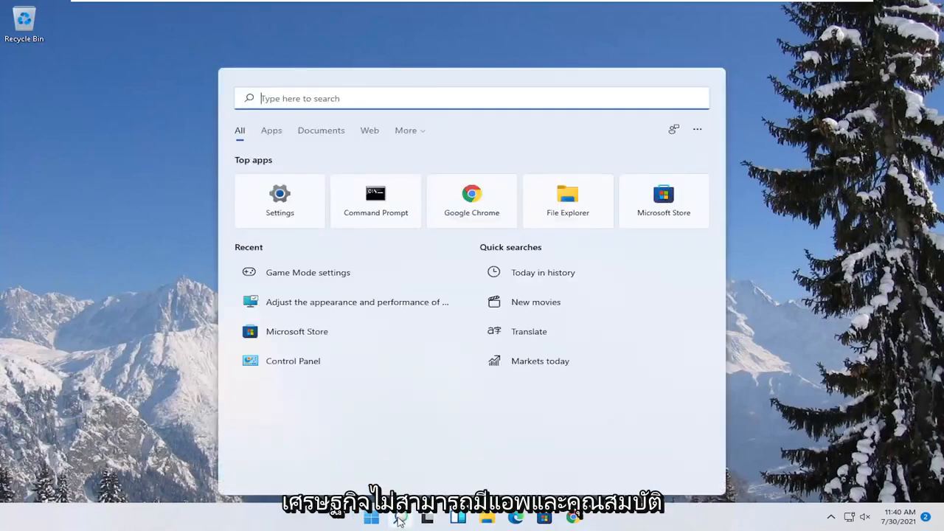
Review the installed apps list in Settings' Apps & features, found by searching 'apps and features'.
text(apps a)
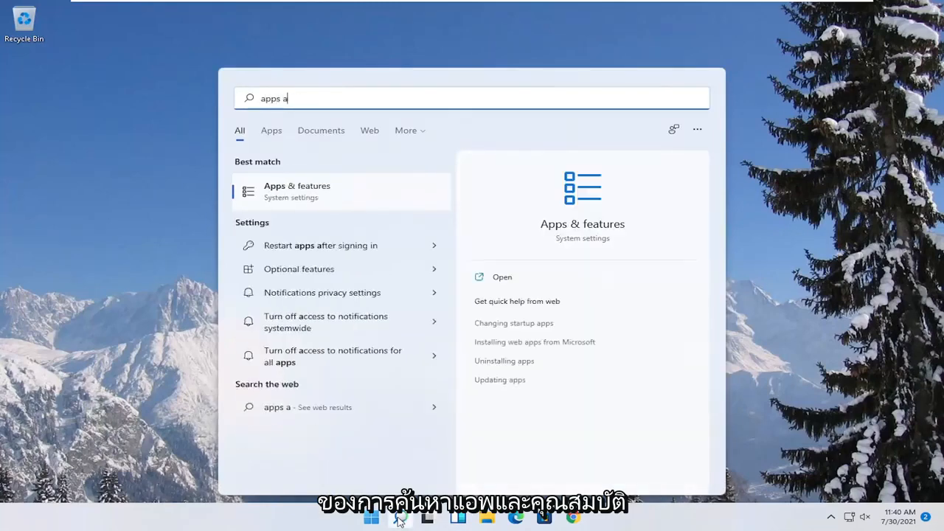
text(nd features)
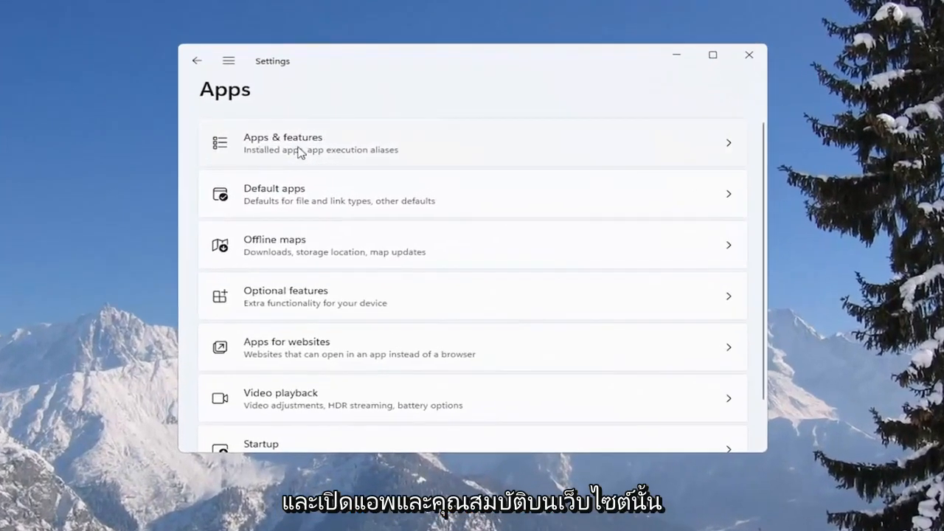
click(472, 143)
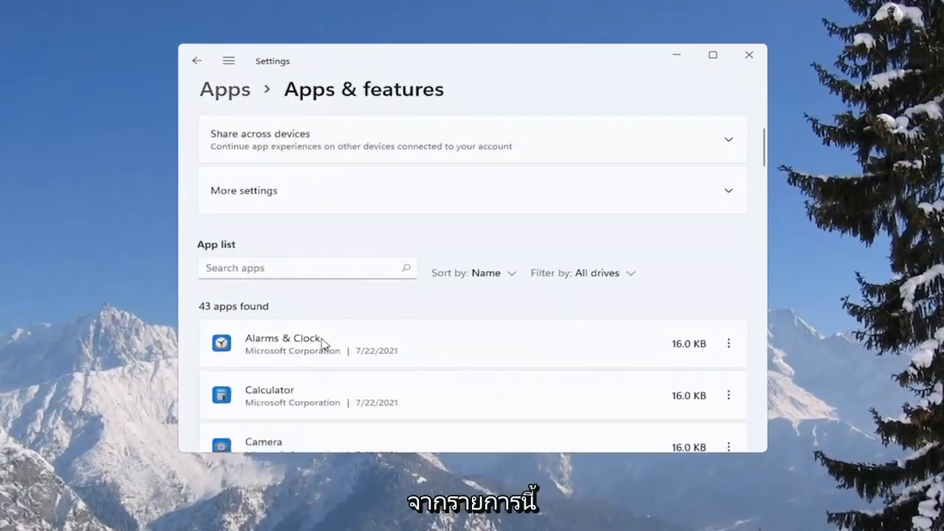
scroll(down, 3)
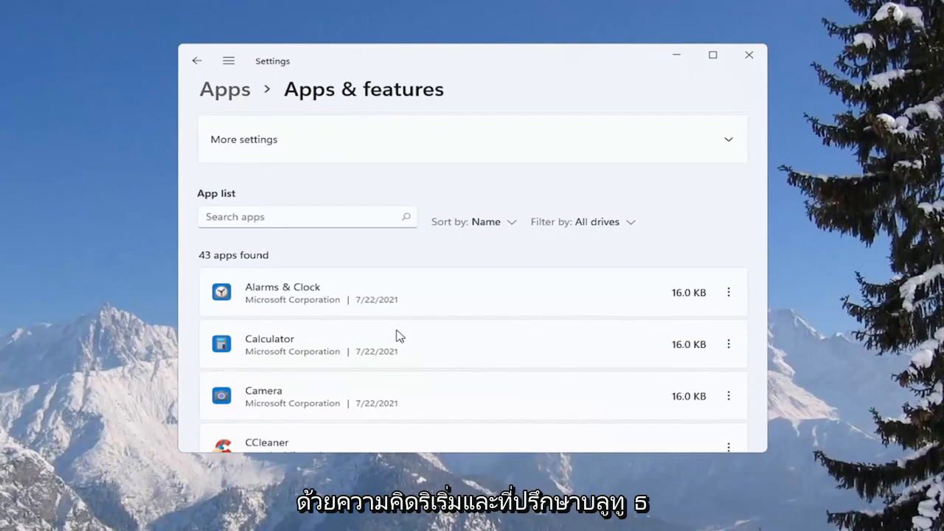
mouse_move(440, 317)
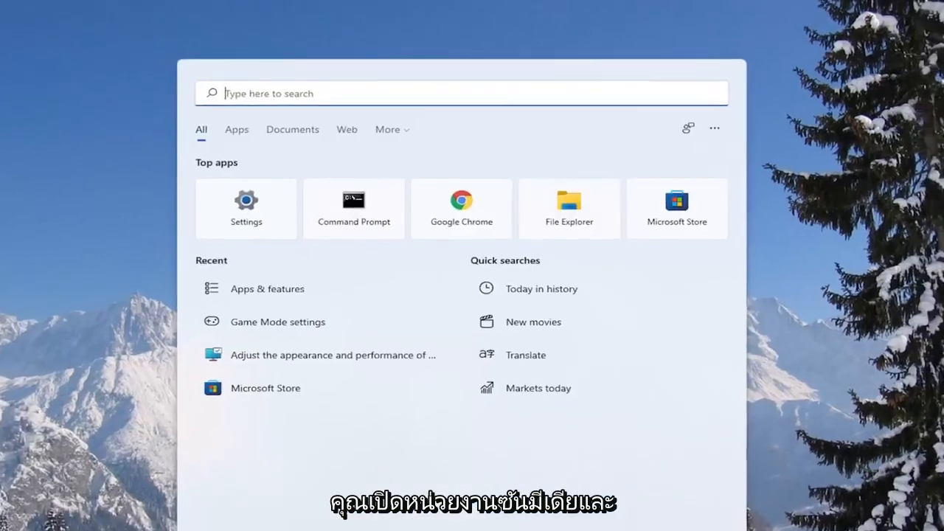
Start an administrator Command Prompt from a cmd search, approving the UAC request.
text(cmd)
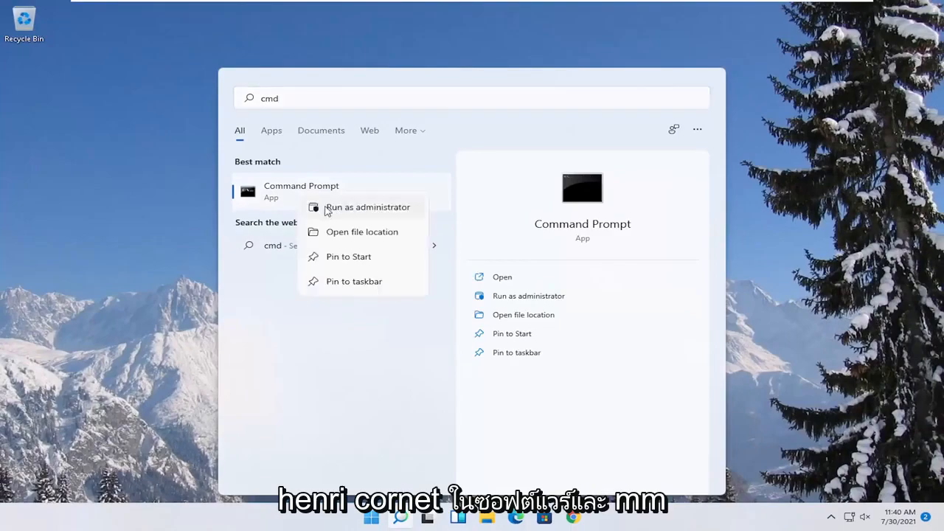
click(366, 207)
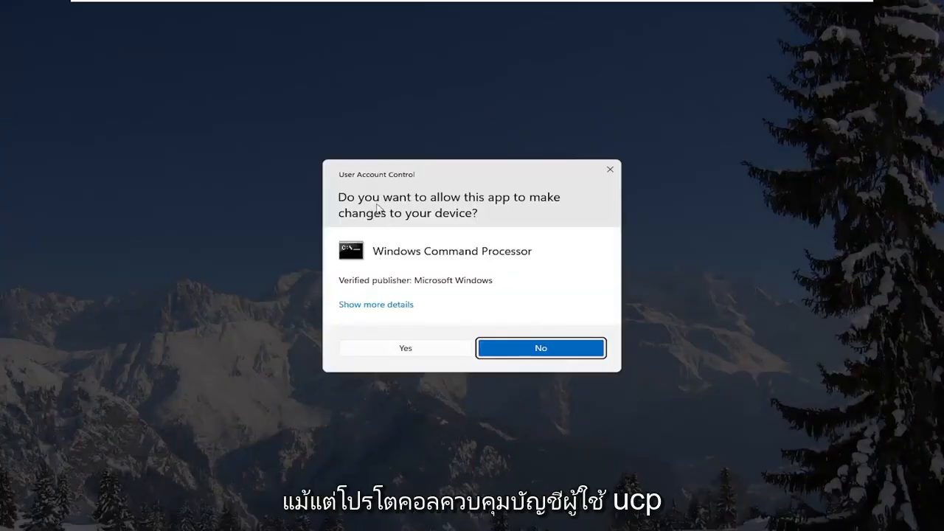
mouse_move(382, 354)
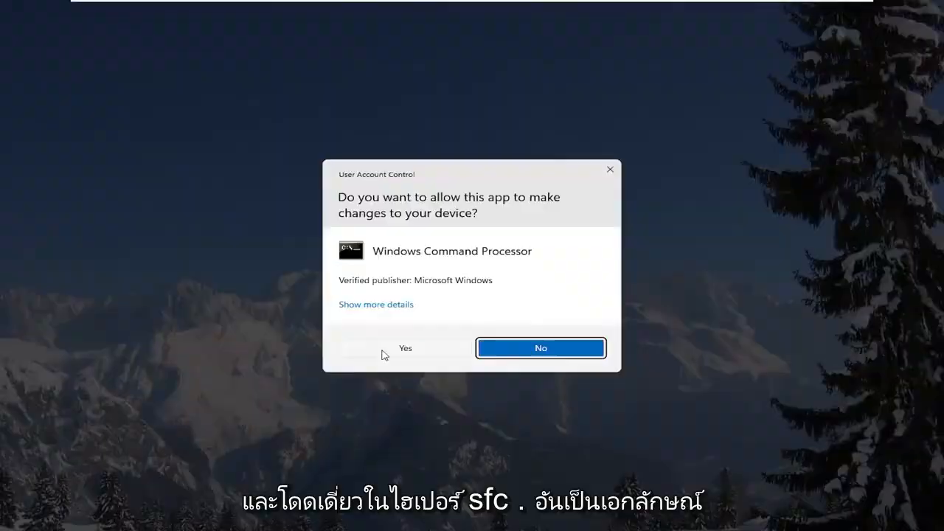
click(404, 348)
text(sfc)
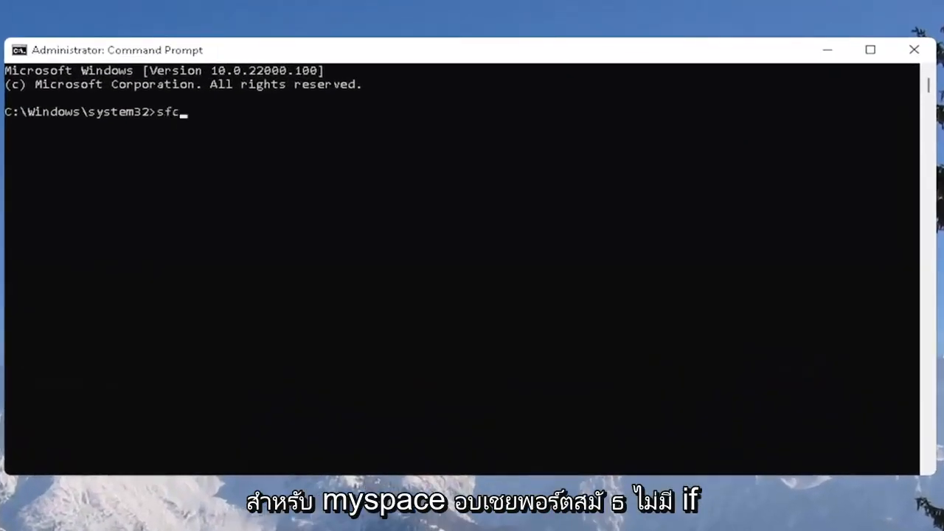
Run sfc /scannow to completion with no integrity violations and close the Command Prompt.
text(/scannow)
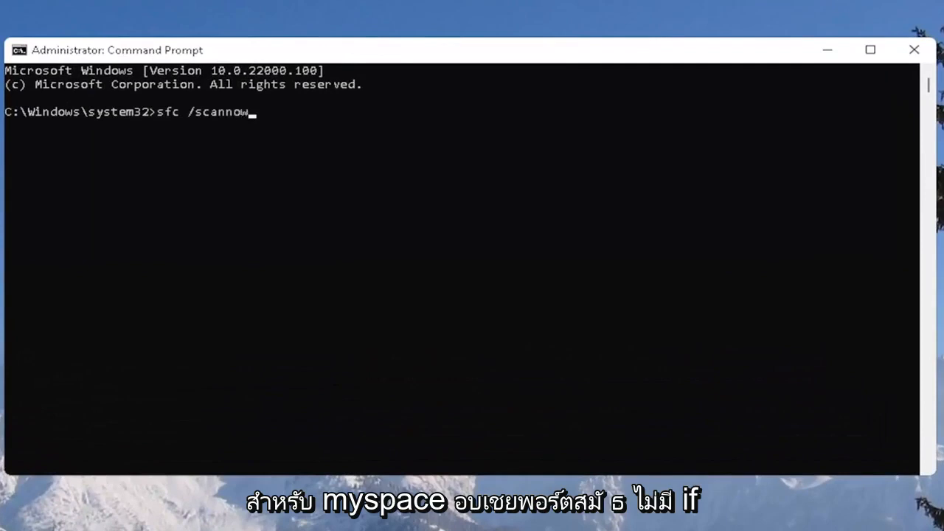
mouse_move(180, 155)
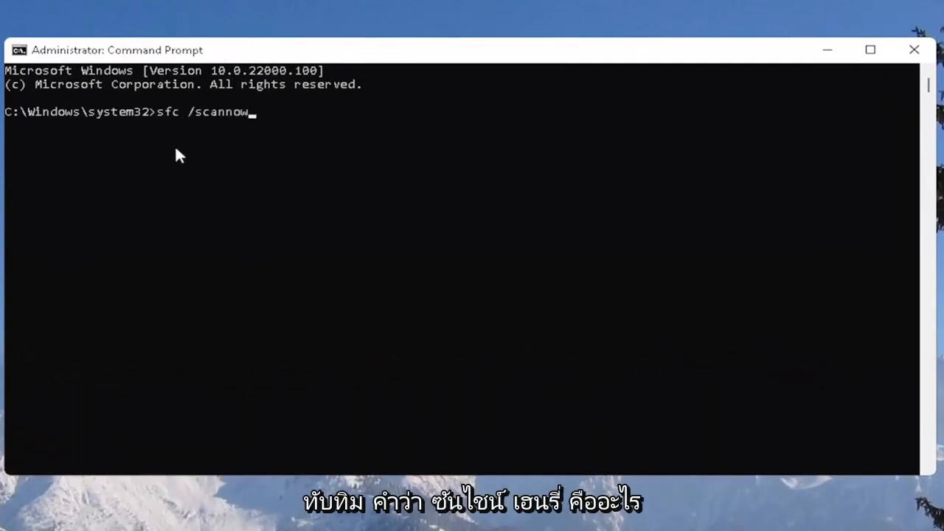
mouse_move(194, 159)
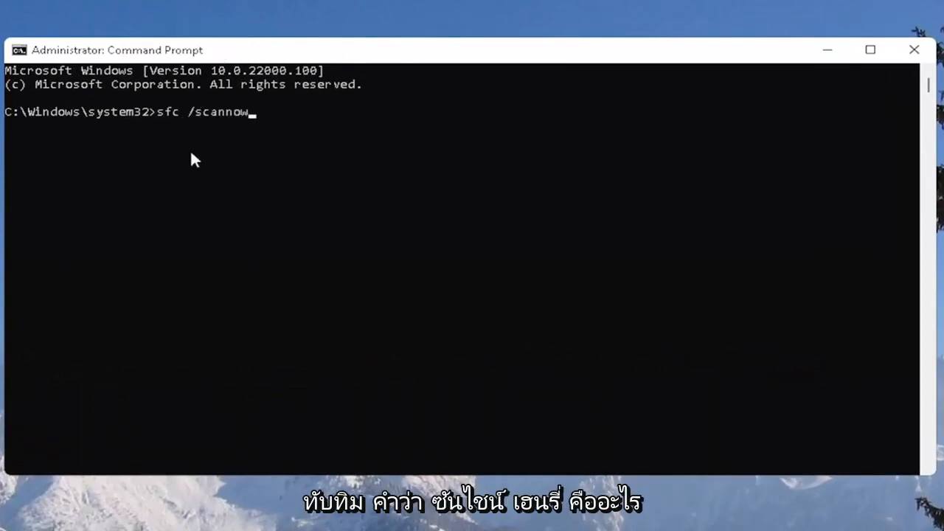
key(Return)
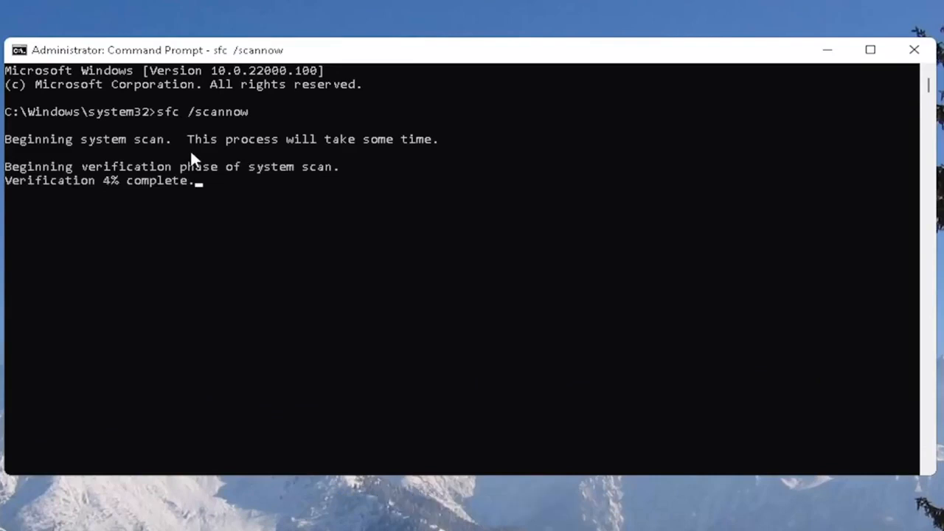
mouse_move(799, 214)
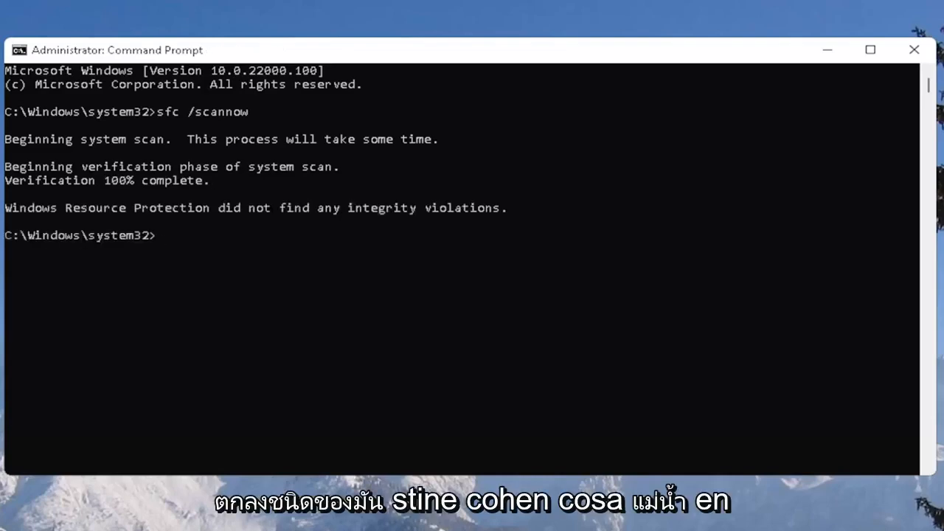
click(914, 50)
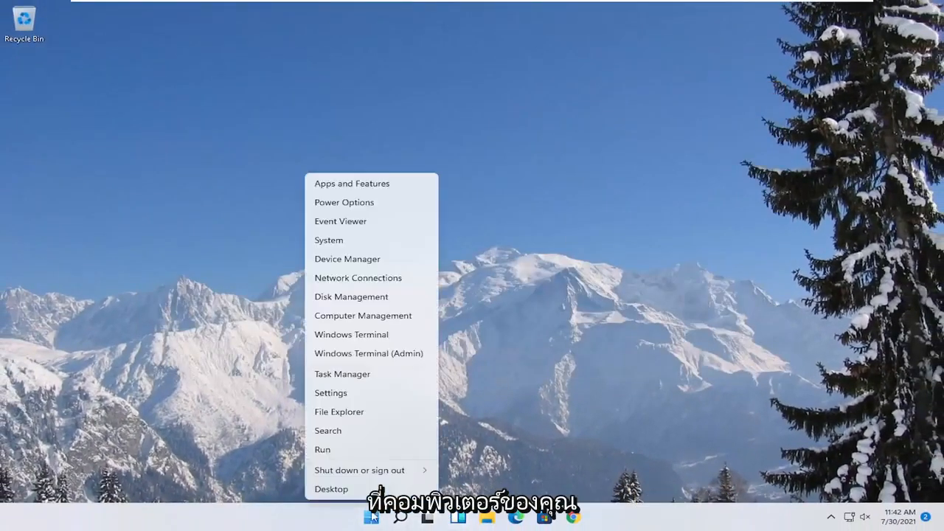
Dismiss the quick-link menu and bring up File Explorer on Quick access.
click(359, 469)
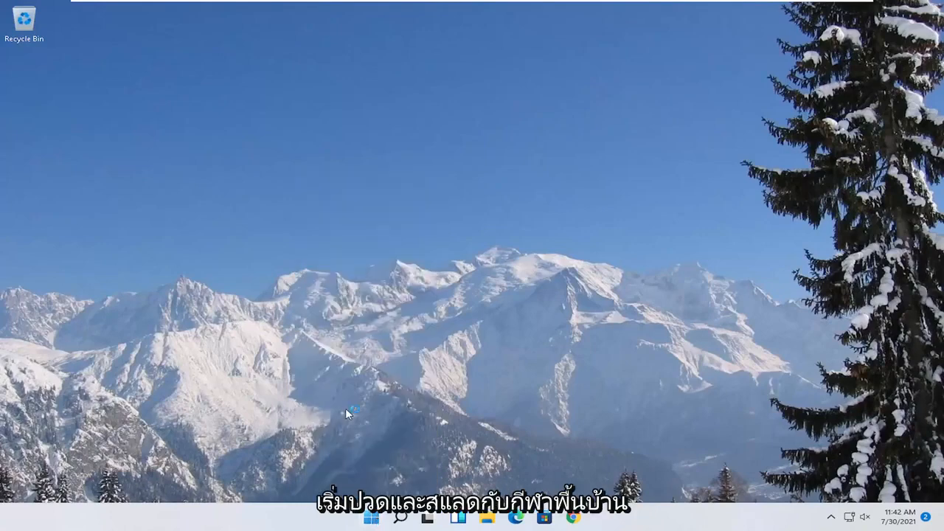
click(426, 516)
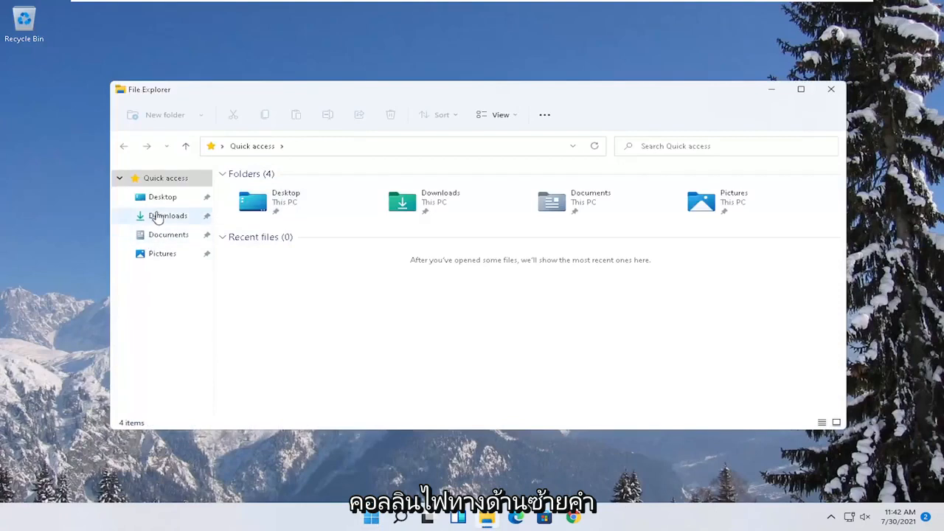
mouse_move(161, 298)
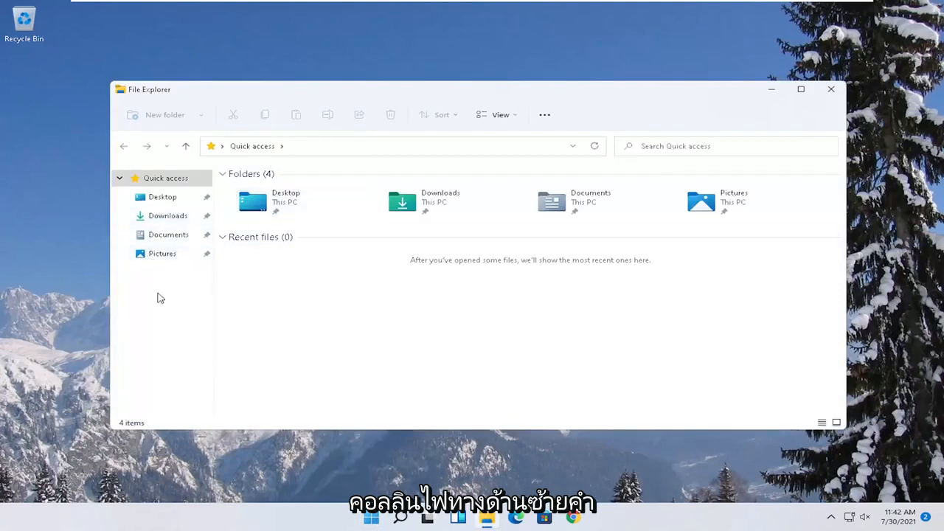
Open the Properties of Local Disk (C:) from This PC.
click(156, 301)
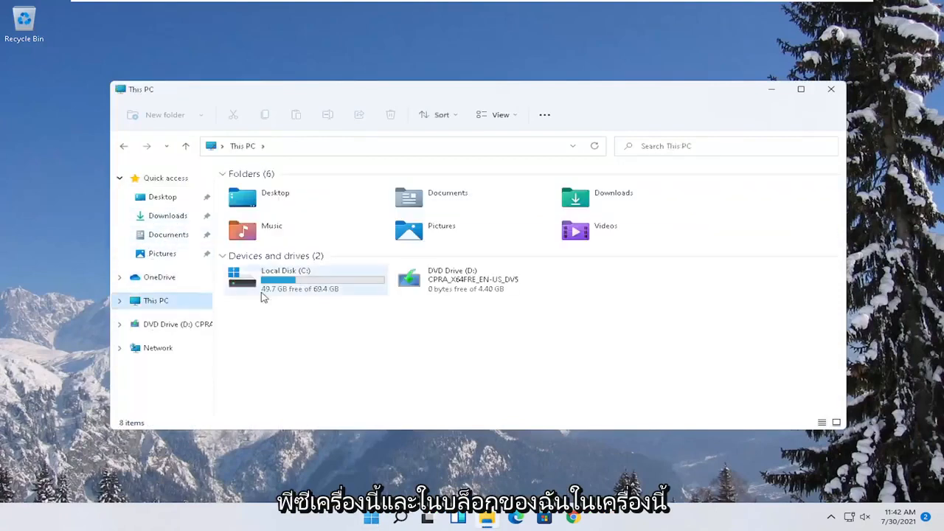
right_click(280, 279)
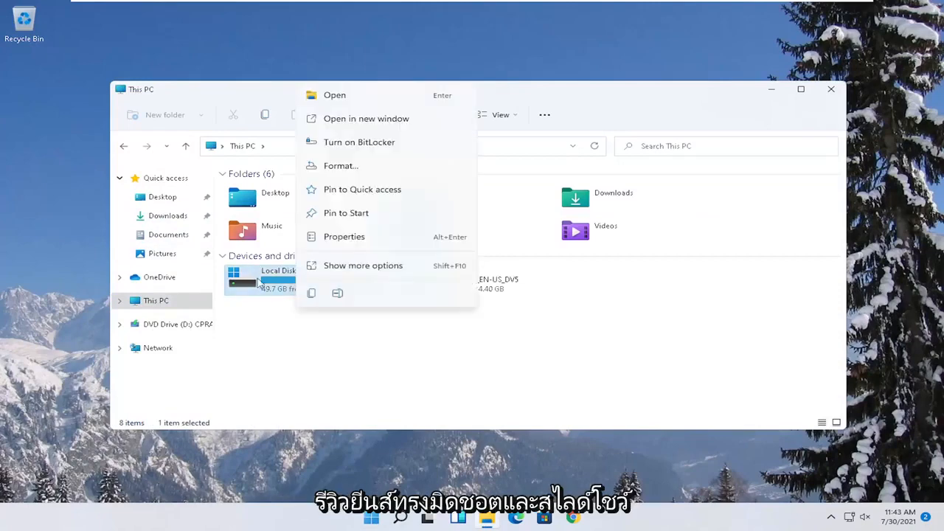
mouse_move(313, 301)
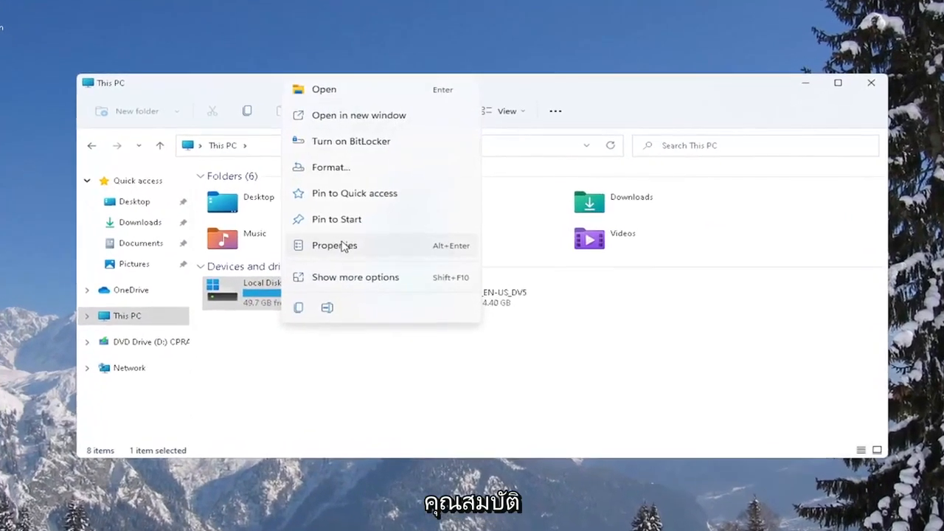
click(334, 245)
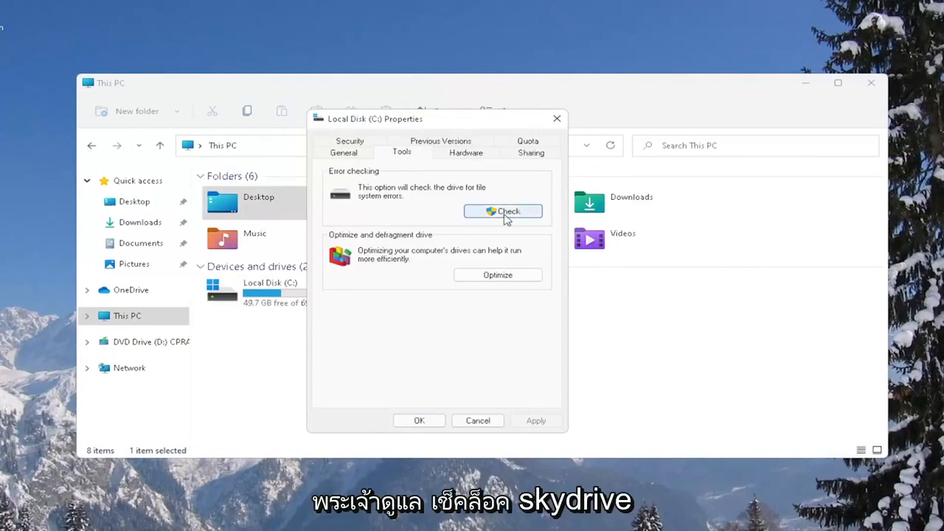
Run the error-checking scan on drive C: and close the no-errors result.
click(503, 211)
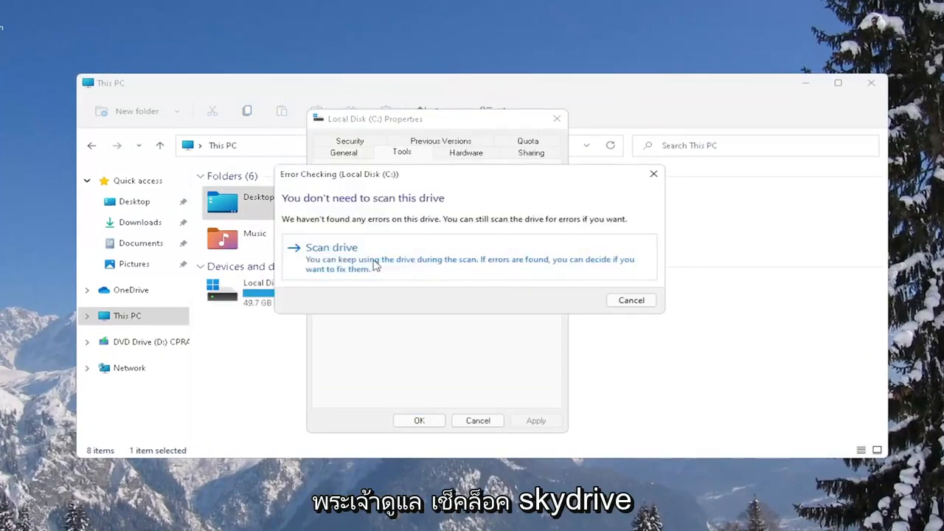
click(330, 248)
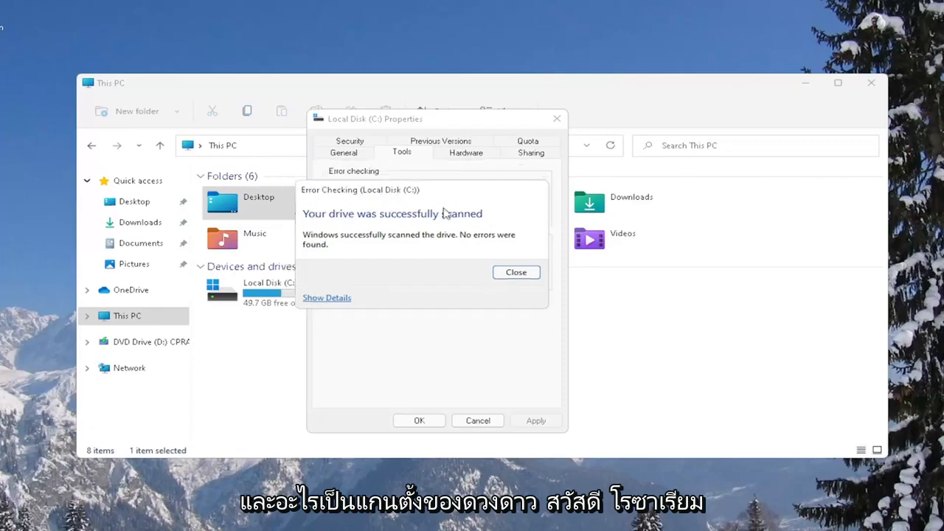
click(516, 271)
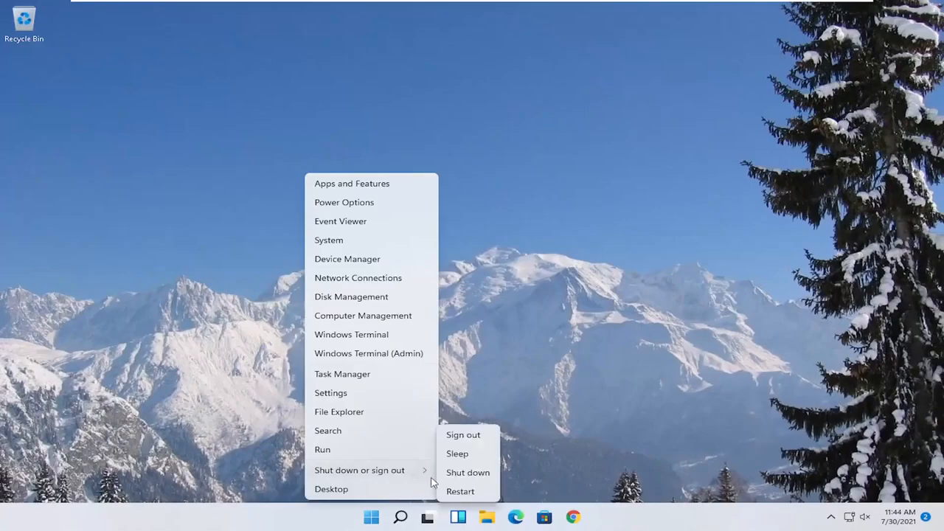
Restart the computer from the Start power options.
click(463, 434)
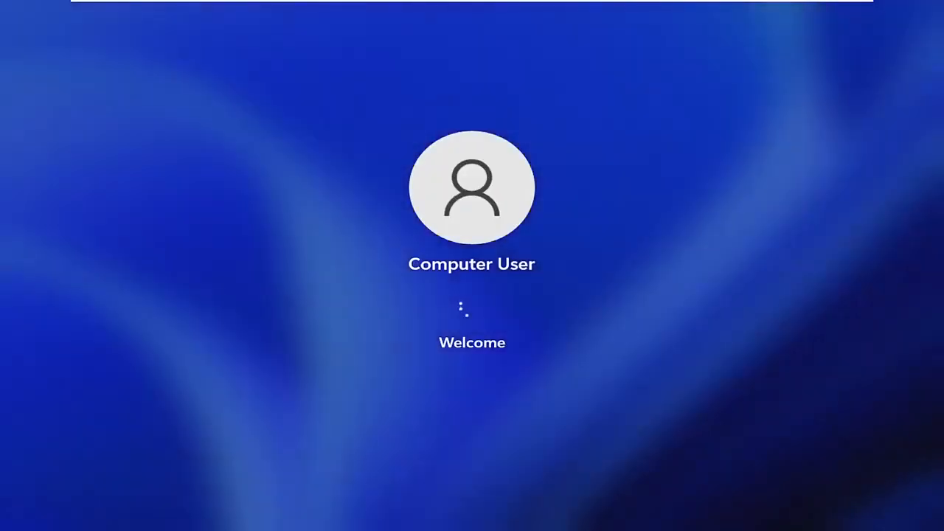